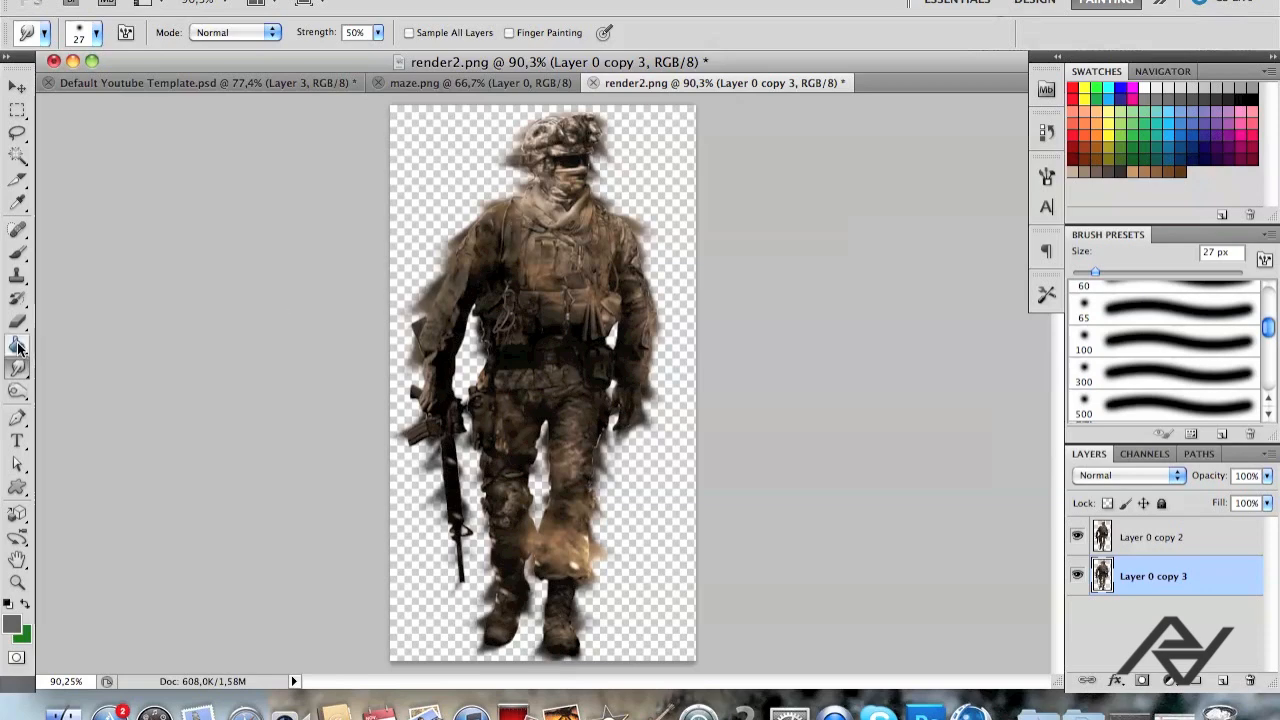
Delete the smudged Layer 0 copy 3 and duplicate the clean Layer 0 copy 2 in its place.
left_click(16, 344)
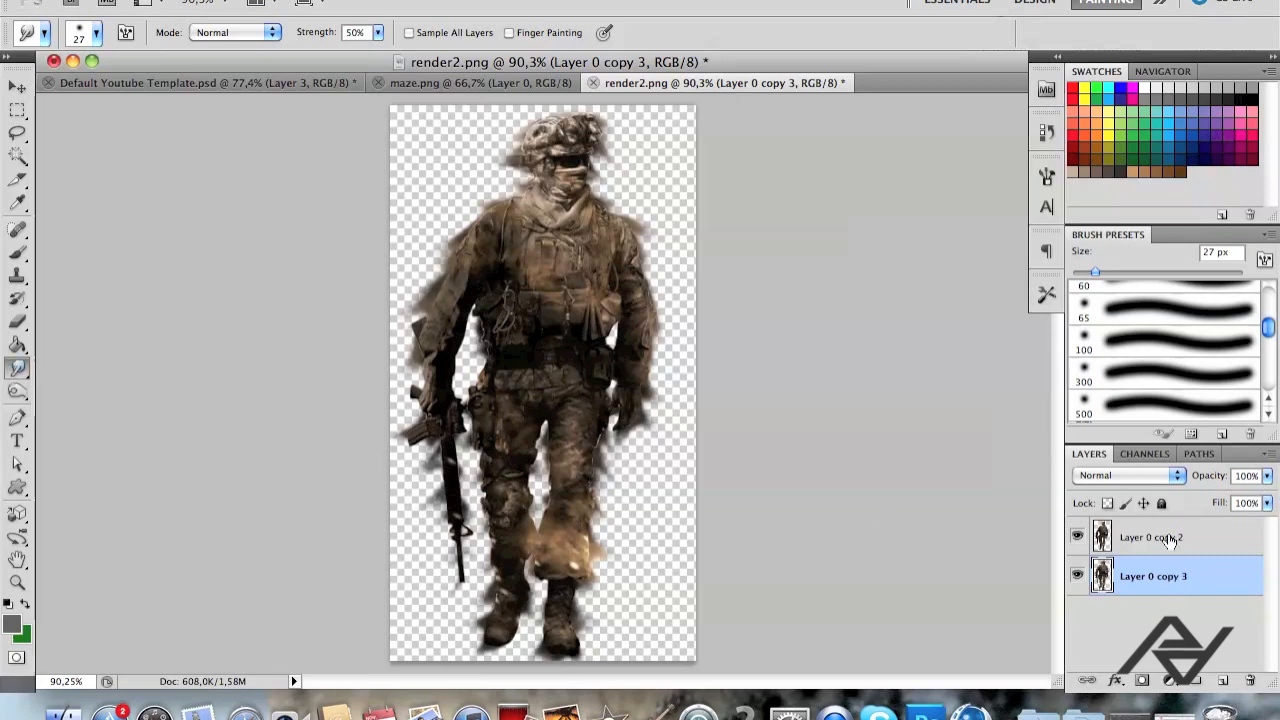
right_click(1150, 540)
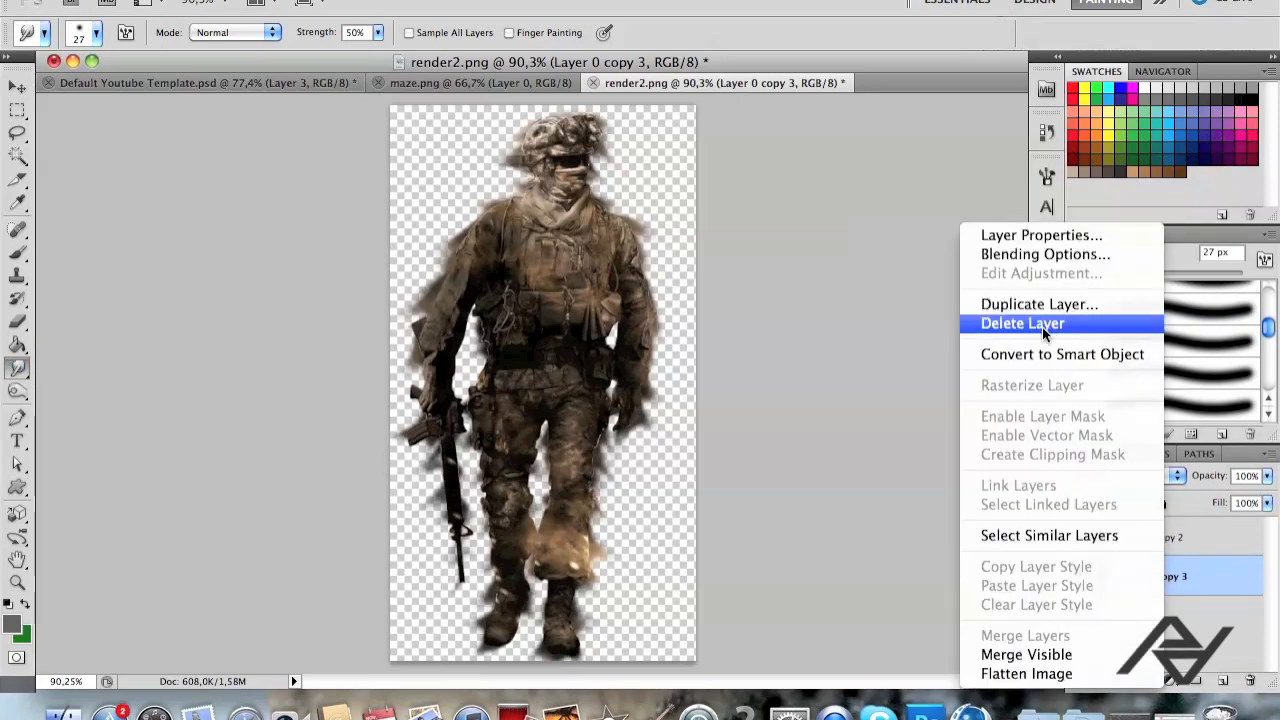
left_click(1022, 324)
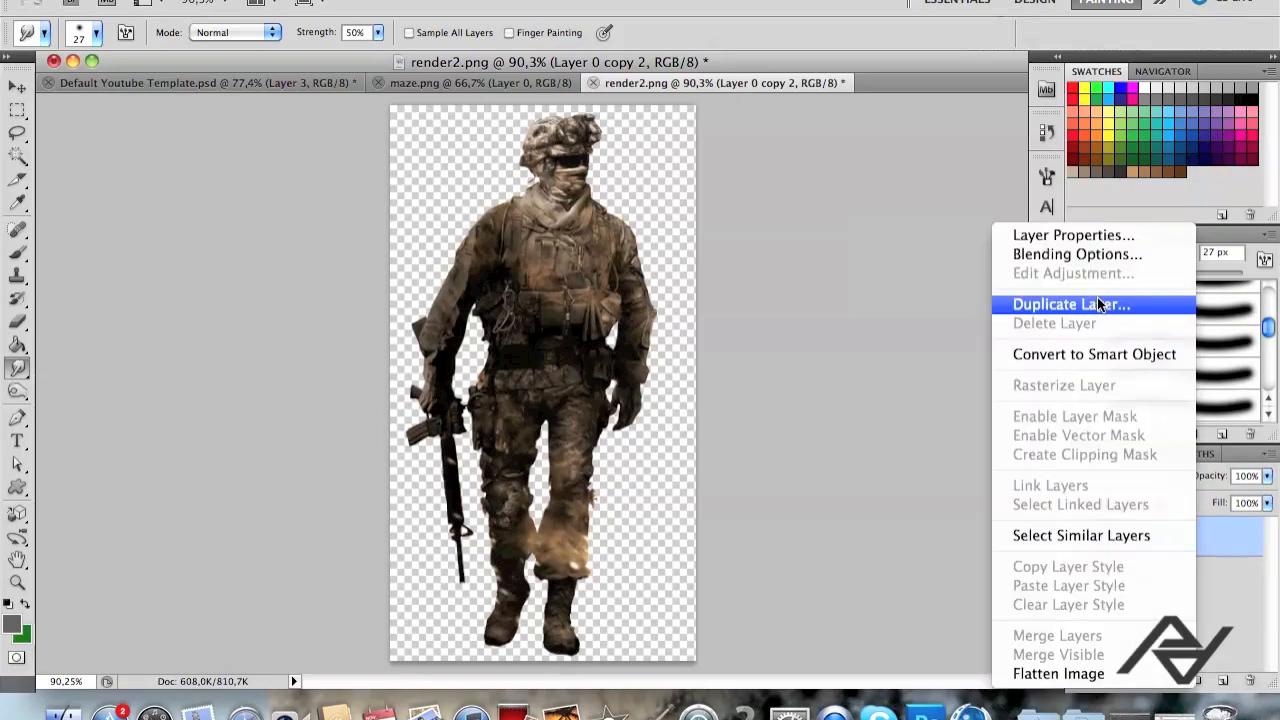
left_click(1070, 304)
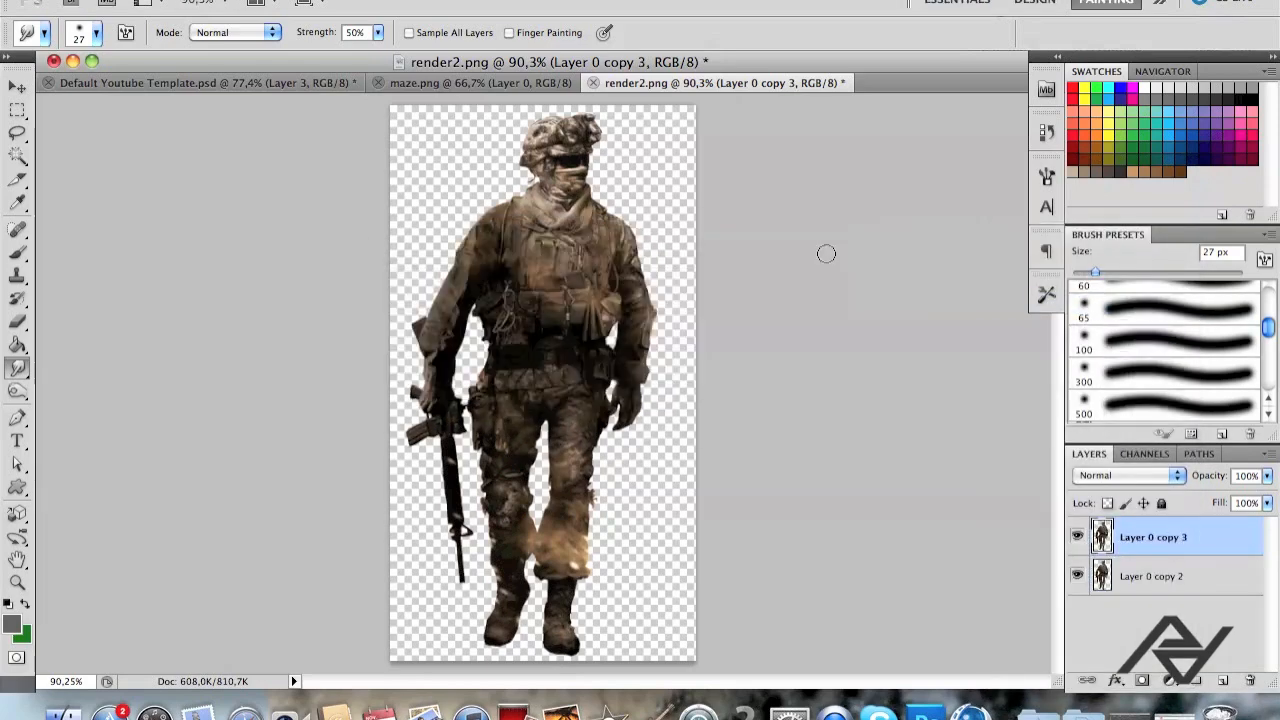
Hide Layer 0 copy 3 and make Layer 0 copy 2 the active layer.
left_click(1076, 538)
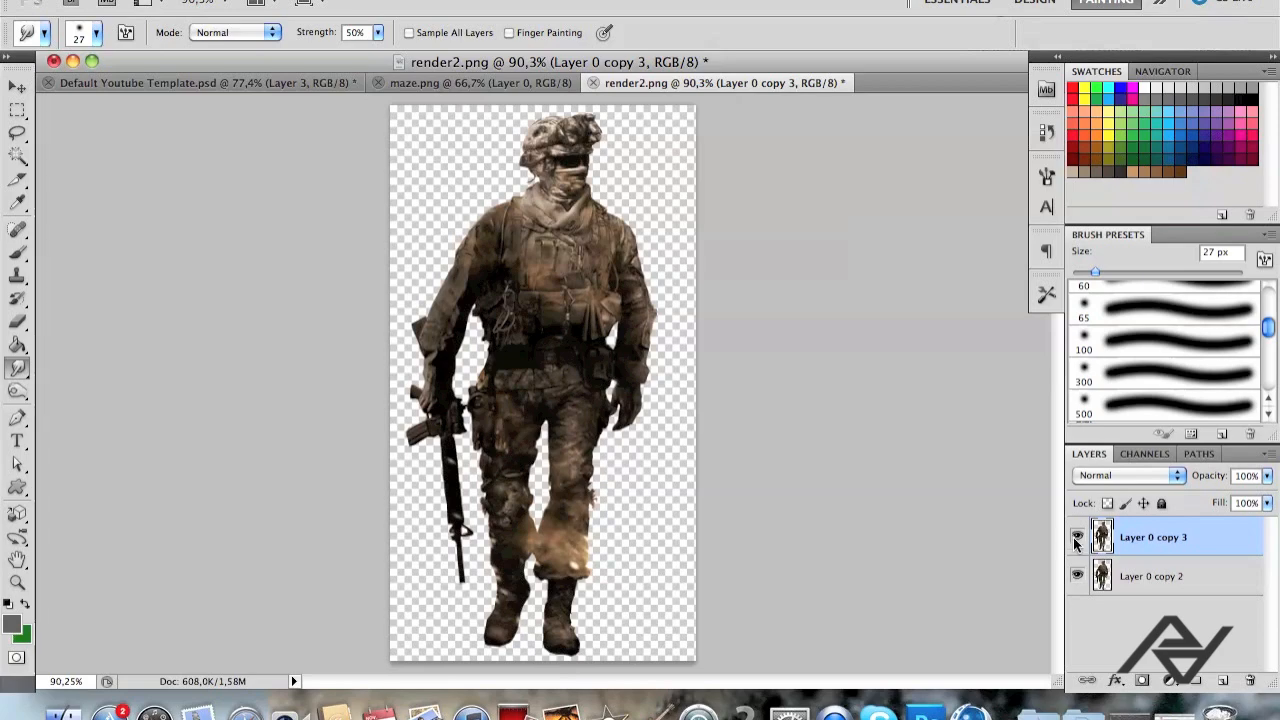
left_click(1076, 538)
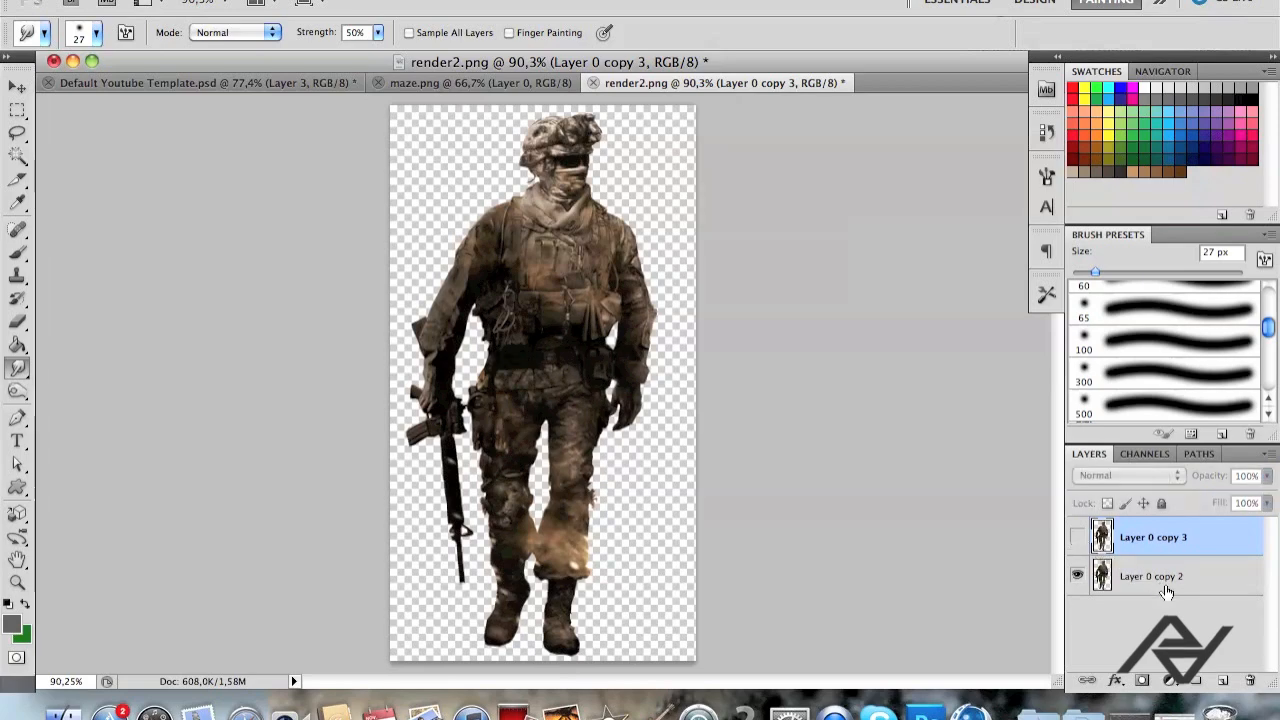
left_click(1166, 576)
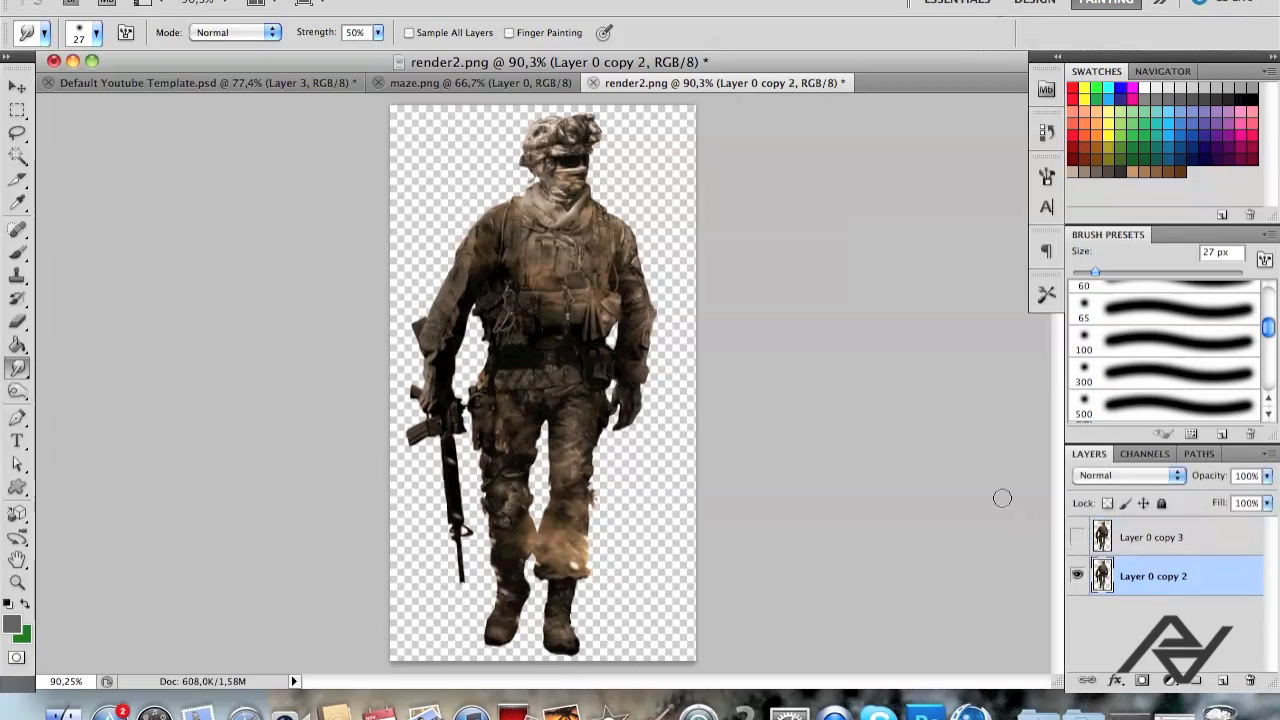
mouse_move(676, 364)
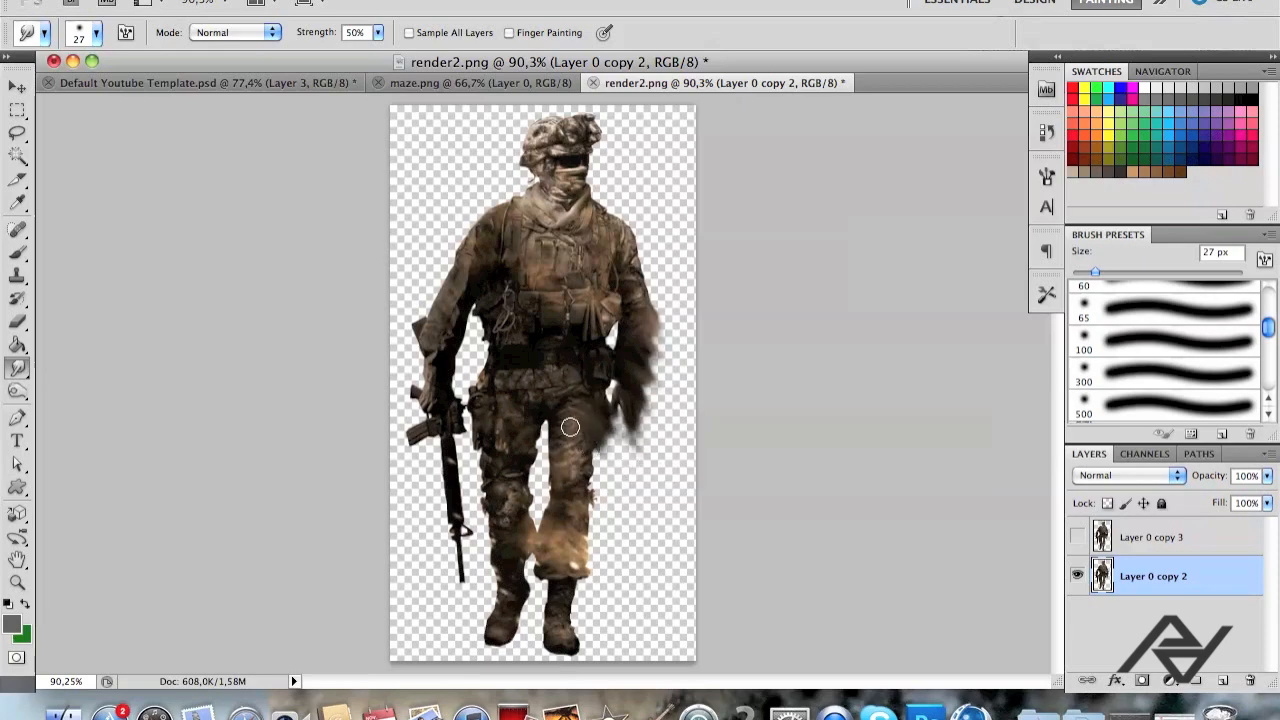
Smudge the soldier's right side, legs, rifle and head edges outward at 50% strength.
left_click_drag(570, 428, 604, 490)
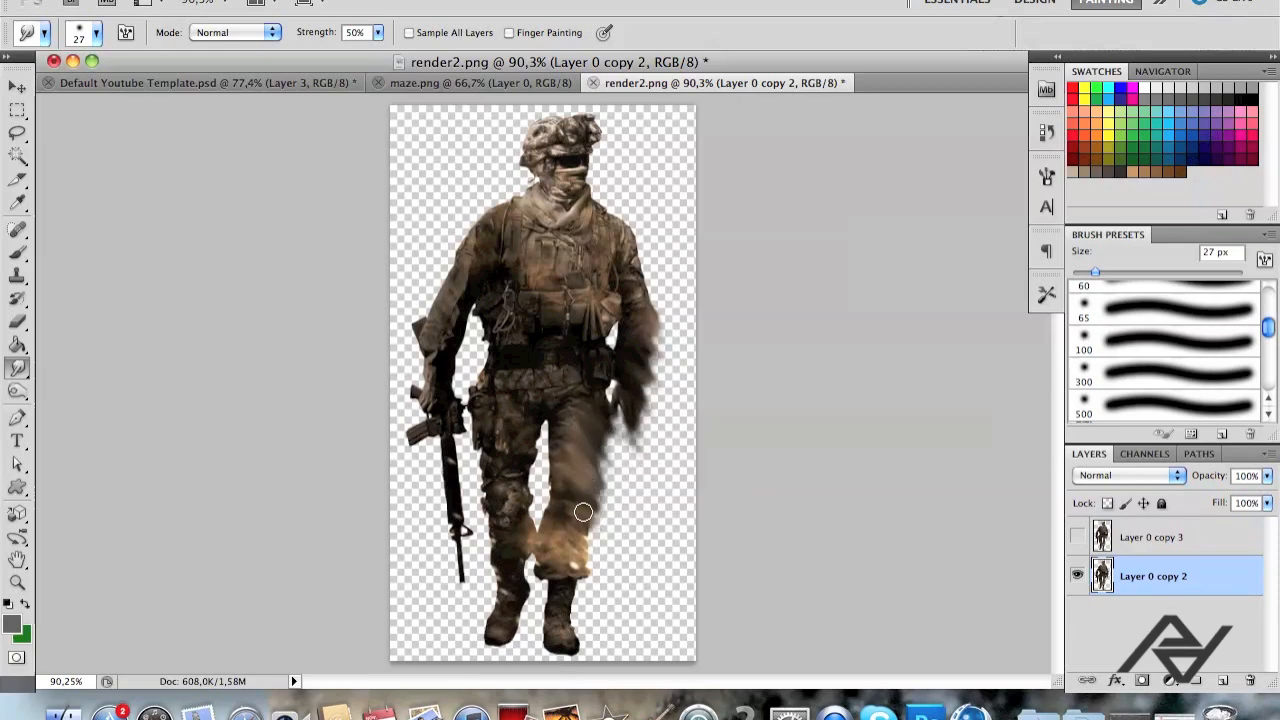
left_click_drag(584, 512, 564, 584)
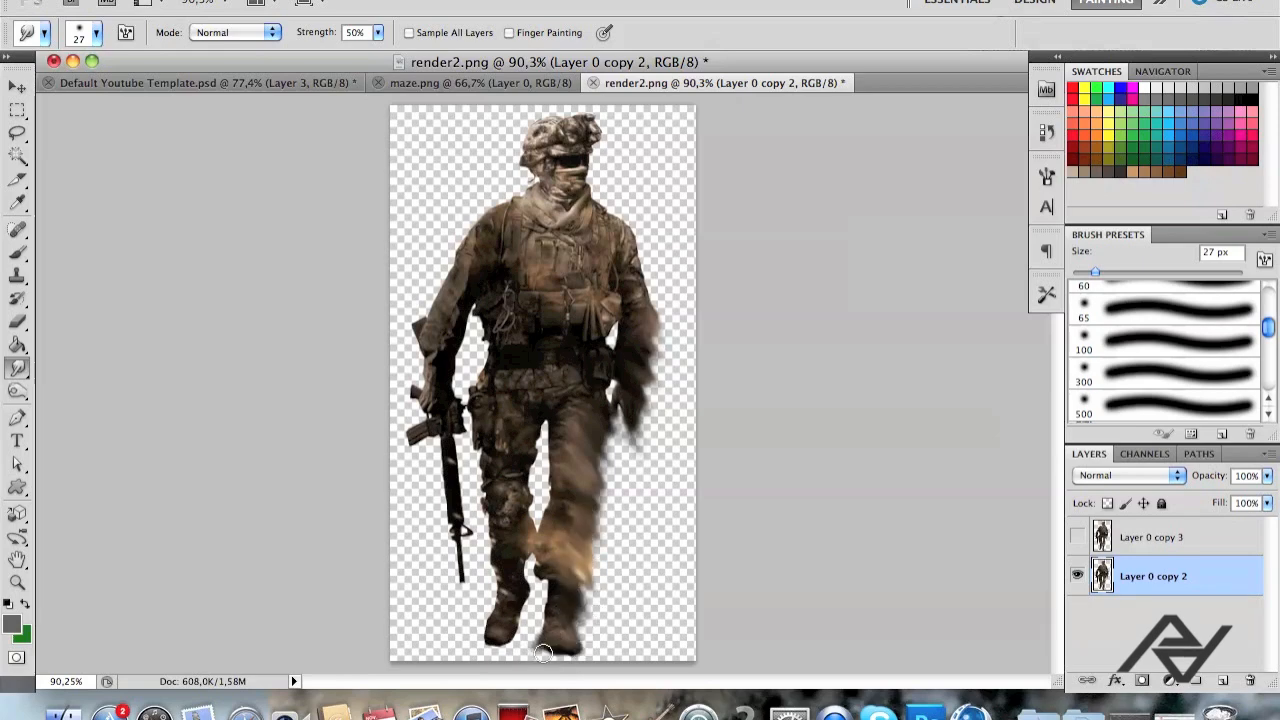
mouse_move(540, 588)
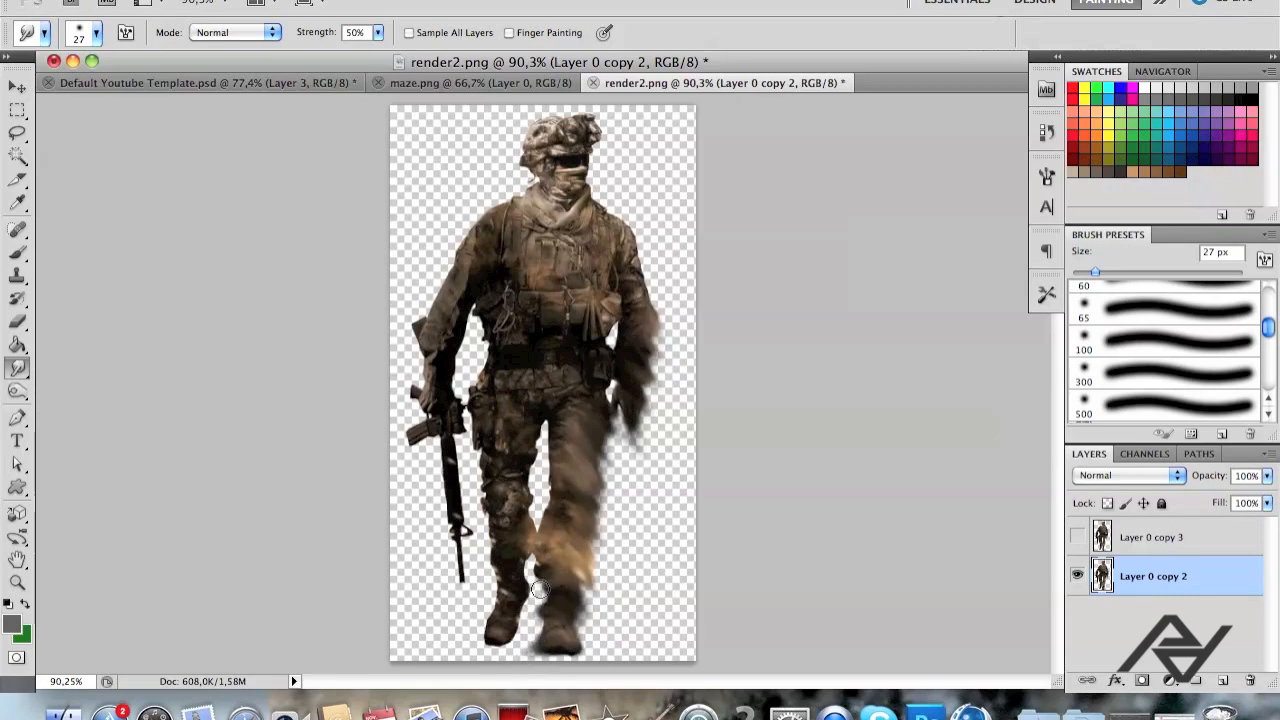
left_click_drag(540, 590, 552, 464)
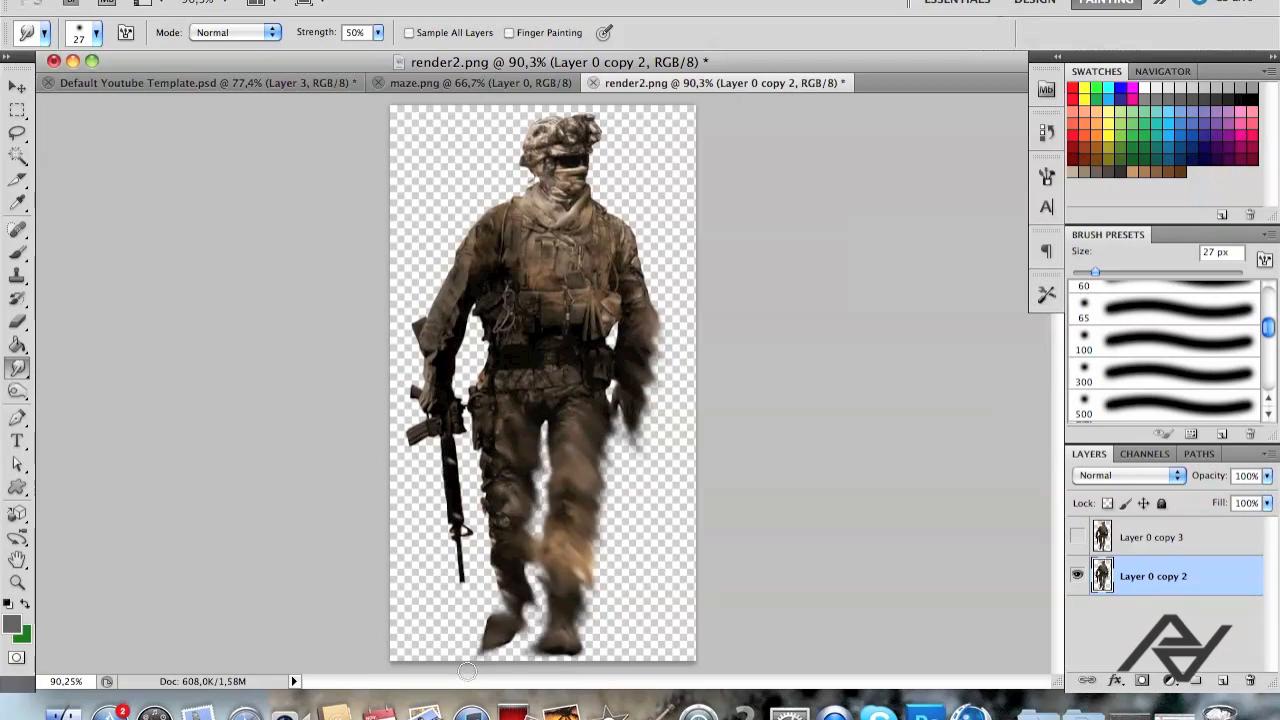
left_click_drag(468, 670, 470, 570)
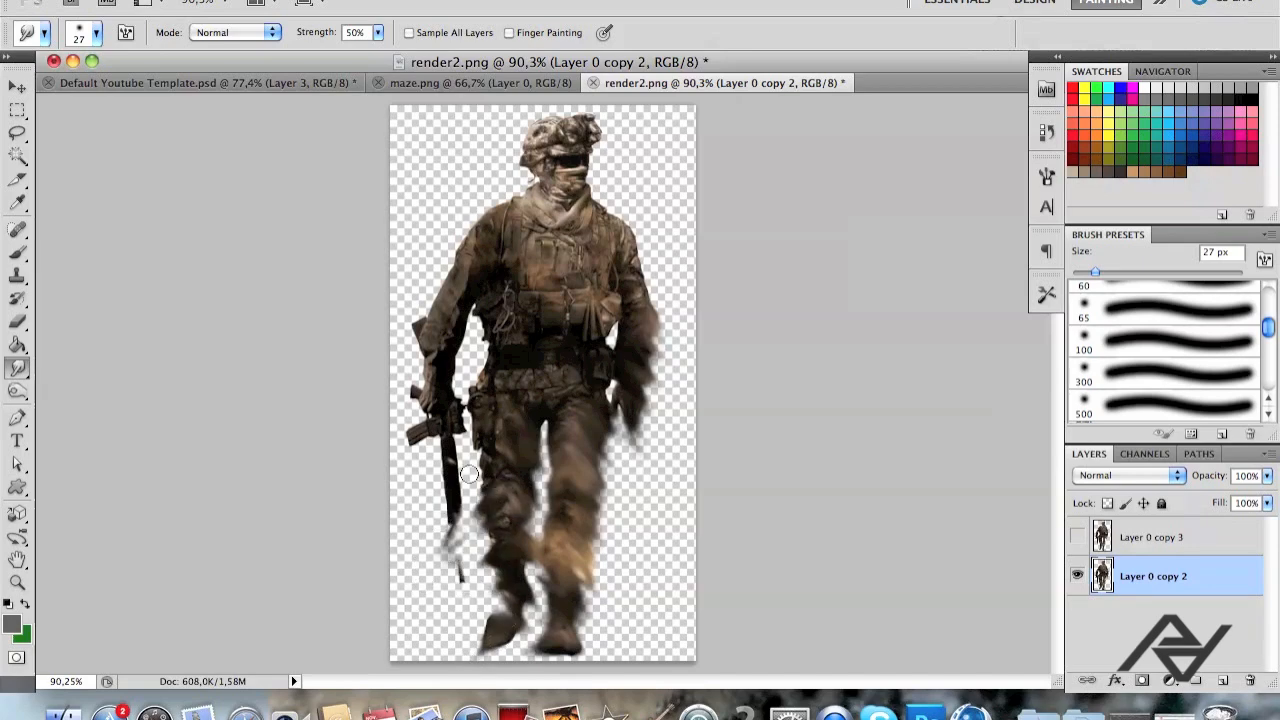
left_click_drag(468, 472, 470, 404)
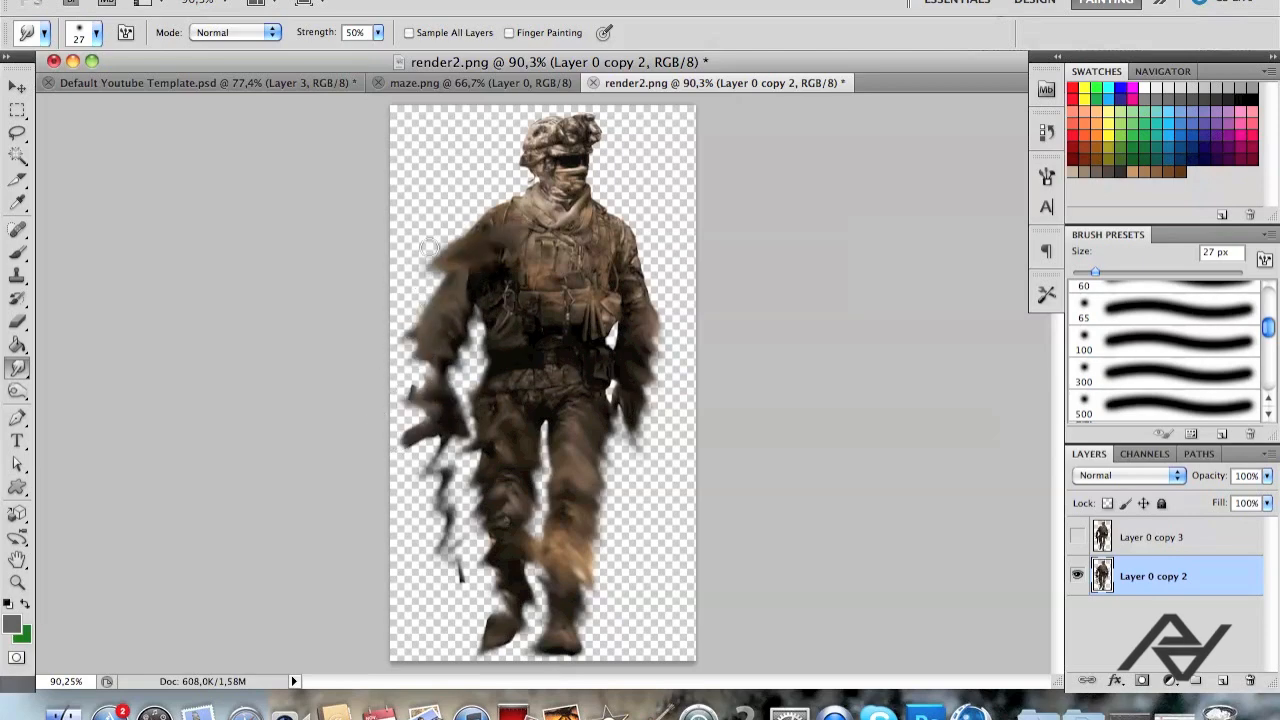
left_click_drag(430, 248, 564, 182)
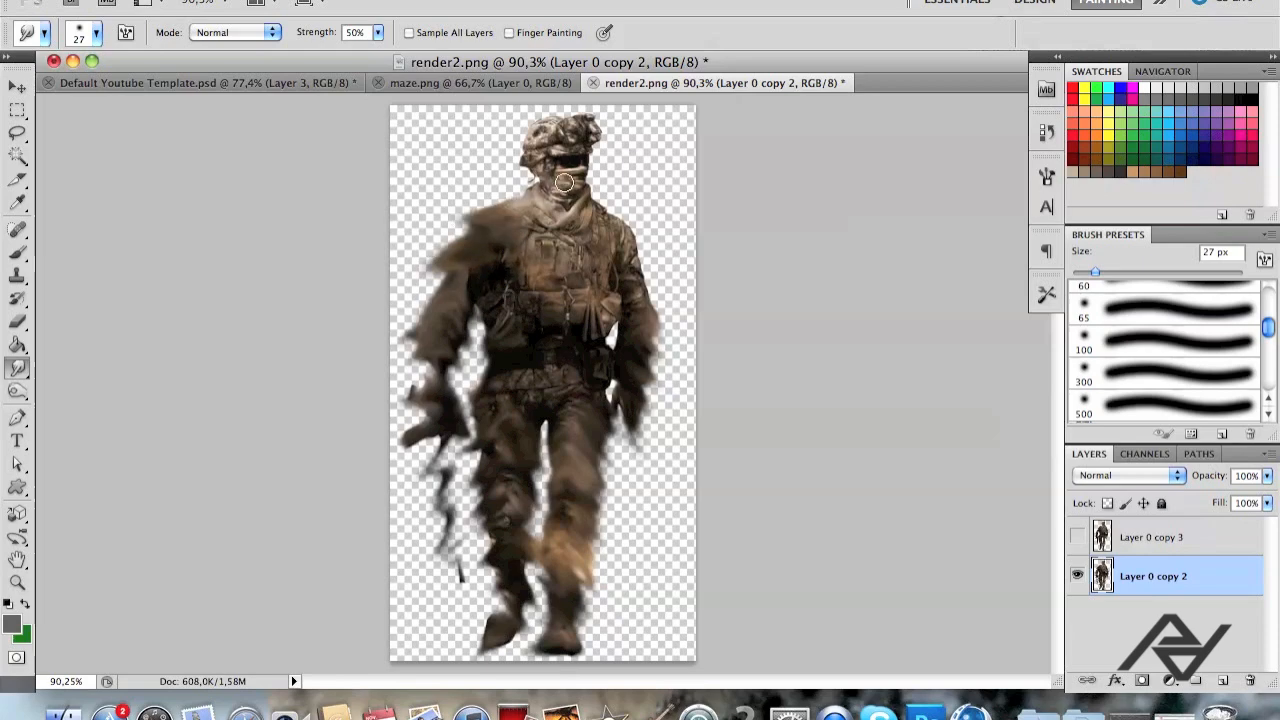
left_click_drag(564, 184, 556, 120)
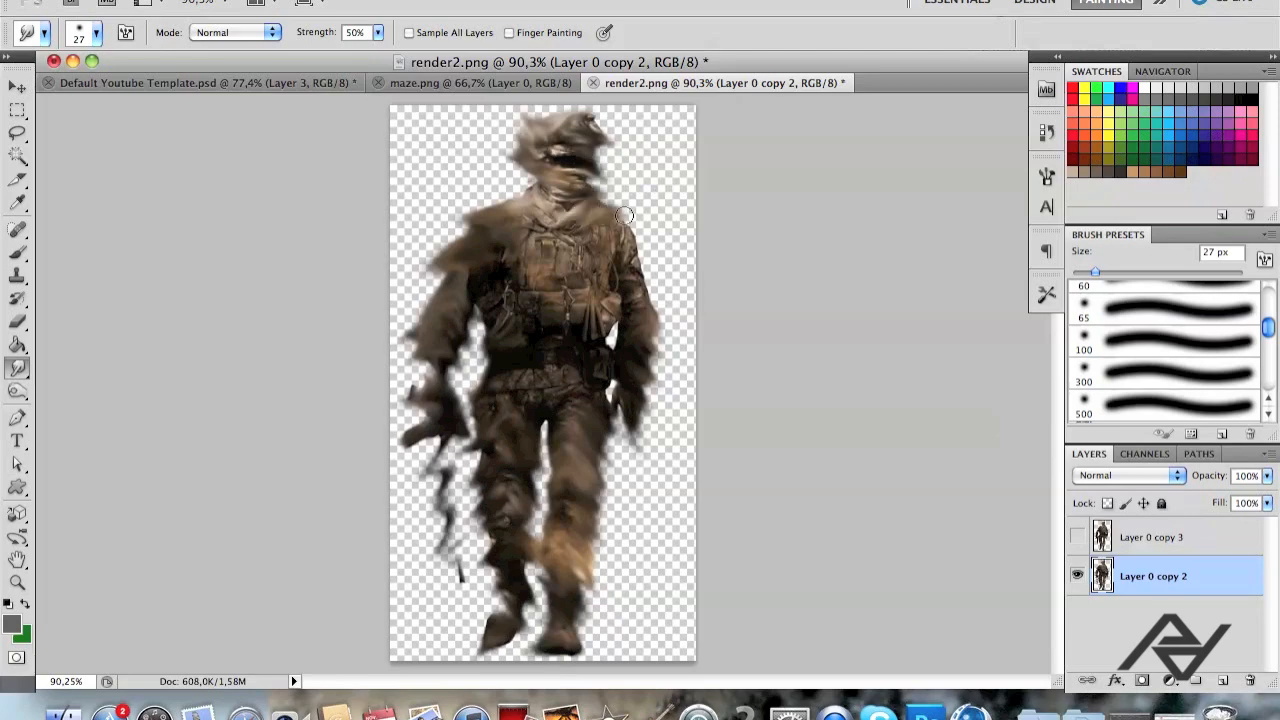
mouse_move(620, 254)
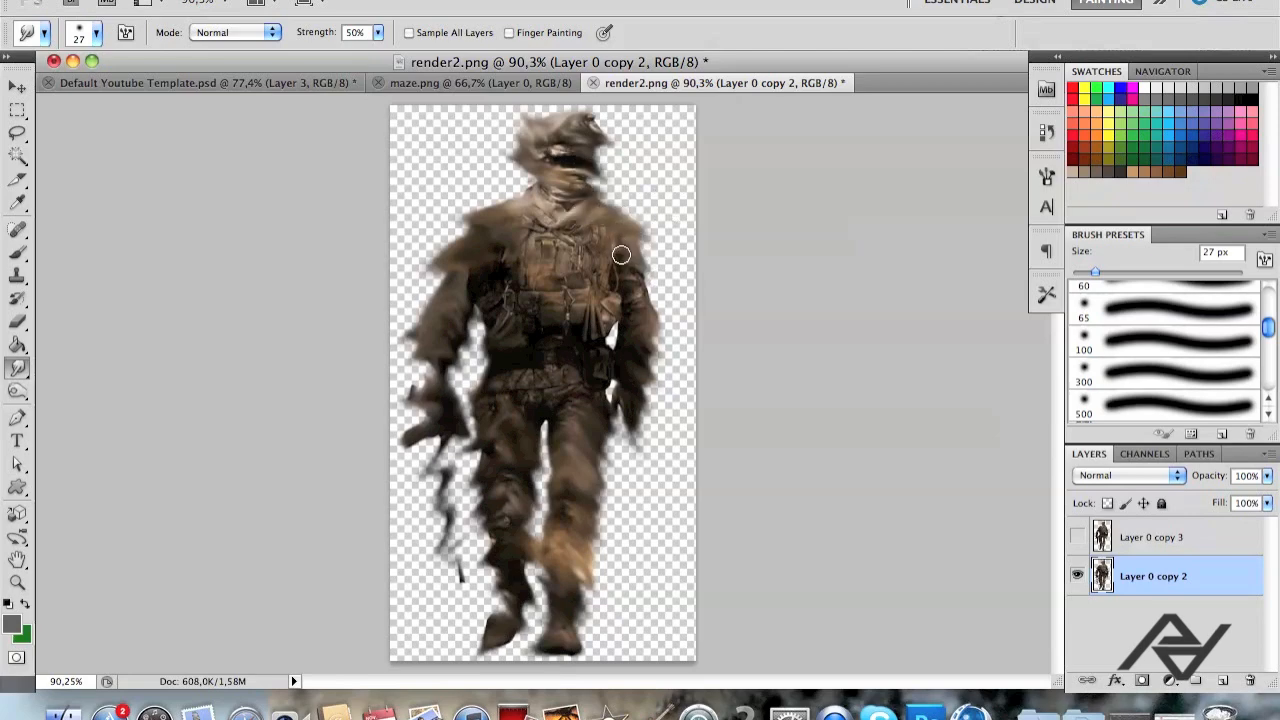